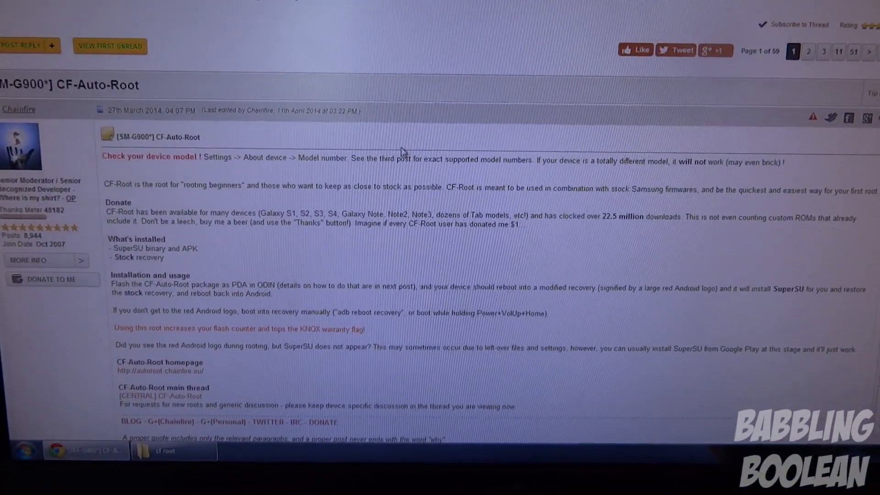
Scroll the CF-Auto-Root thread down to the Download post listing SM-G900 model zips
scroll("down", 3)
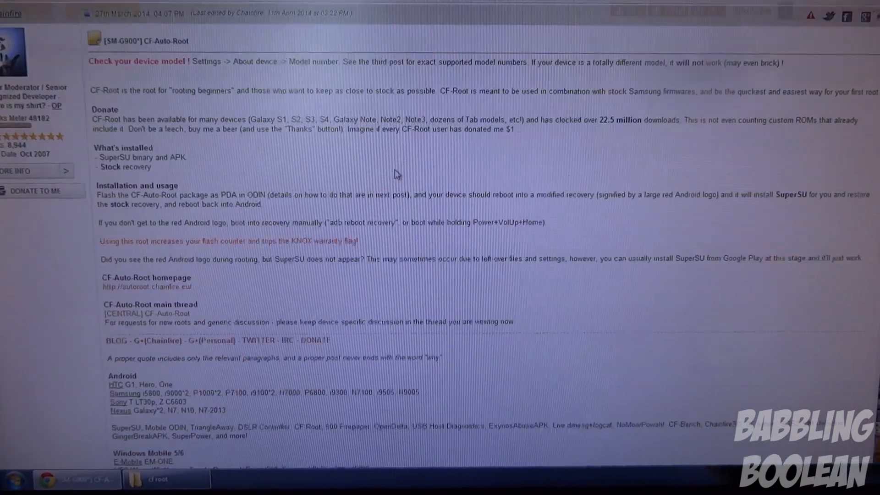
scroll("down", 3)
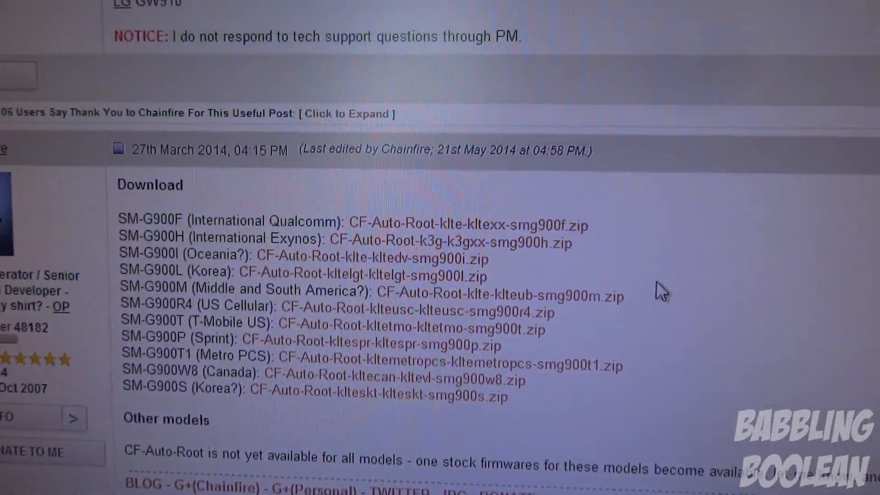
Scroll to the SM-G900F CF-Auto-Root zip link in the download list
scroll("down", 3)
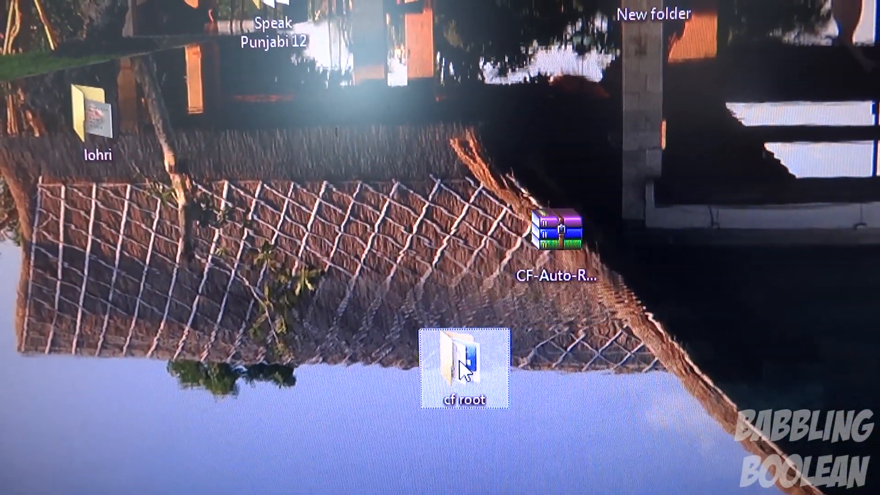
Open the cf root folder on the desktop in Windows Explorer
double_click(456, 366)
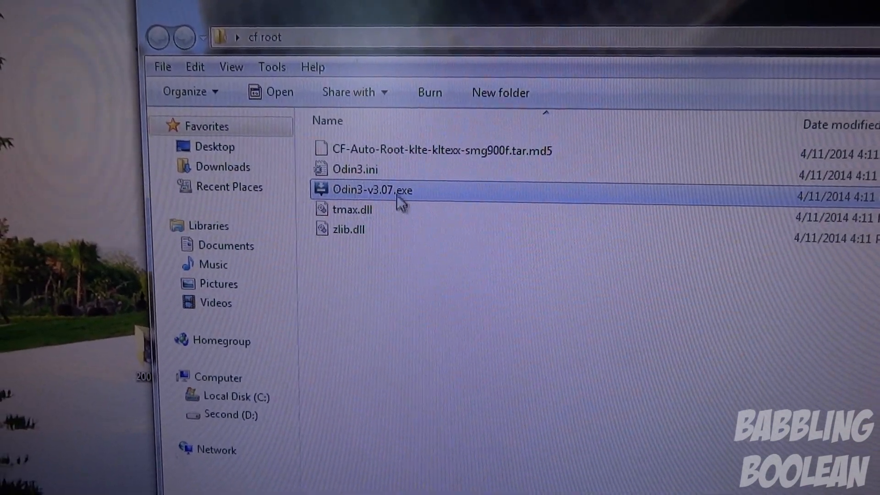
Launch Odin3-v3.07.exe, allow it to run, and start choosing the PDA root package
double_click(372, 191)
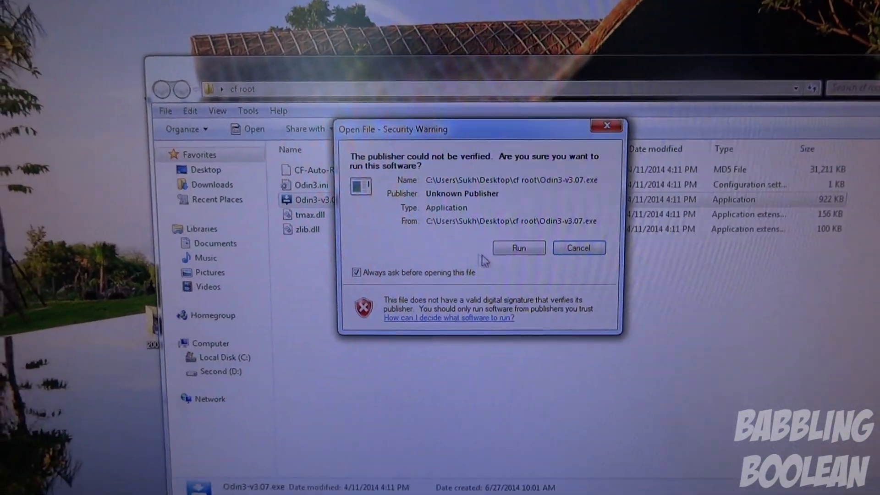
left_click(519, 248)
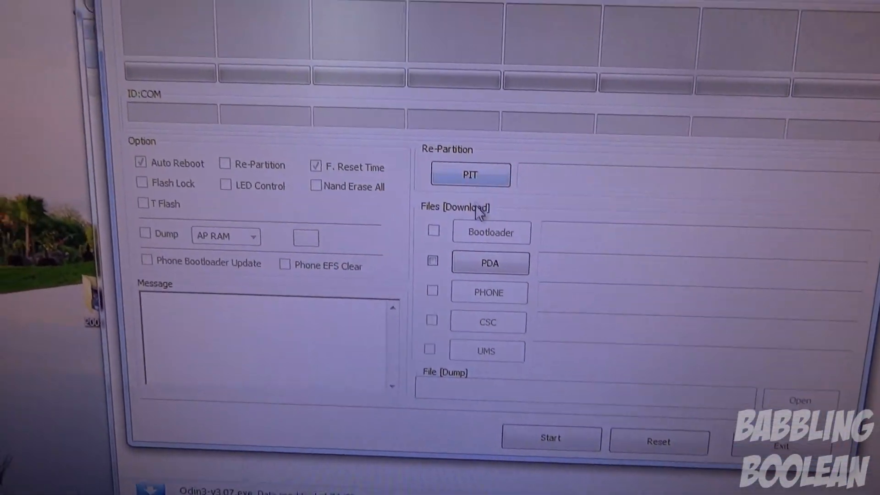
left_click(490, 263)
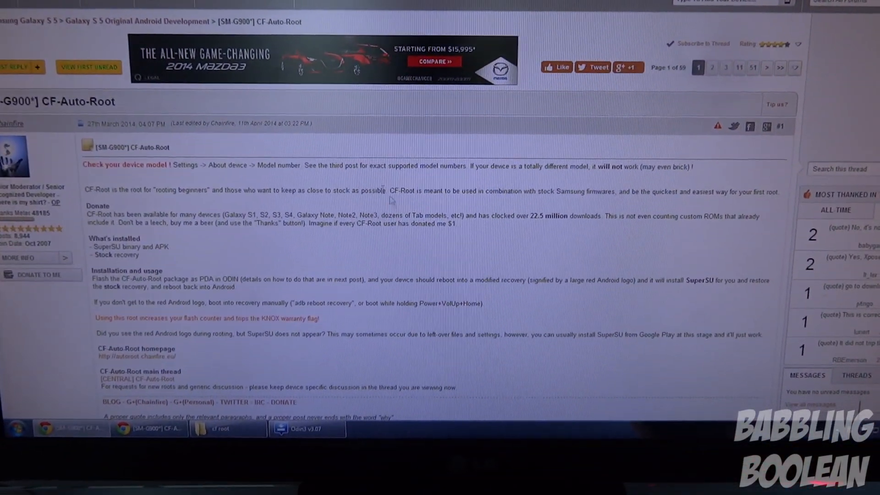
Scroll the thread to the ODIN Installation (detailed) instructions post
scroll("down", 3)
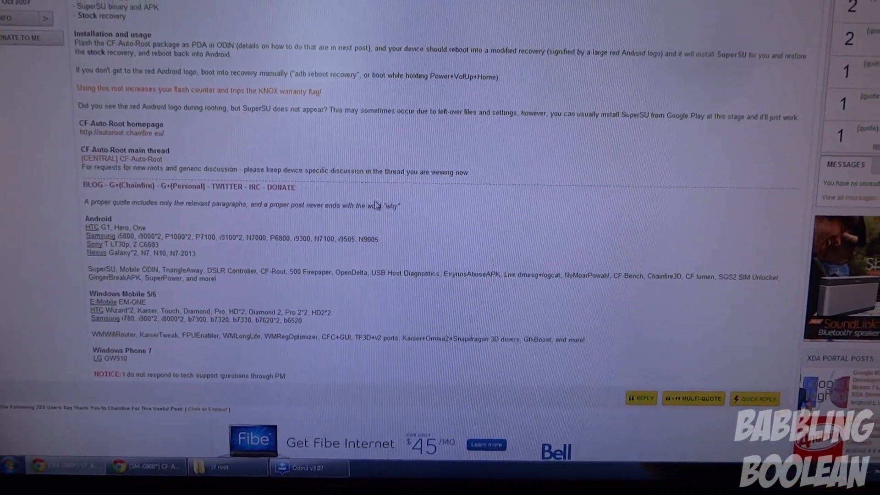
scroll("up", 3)
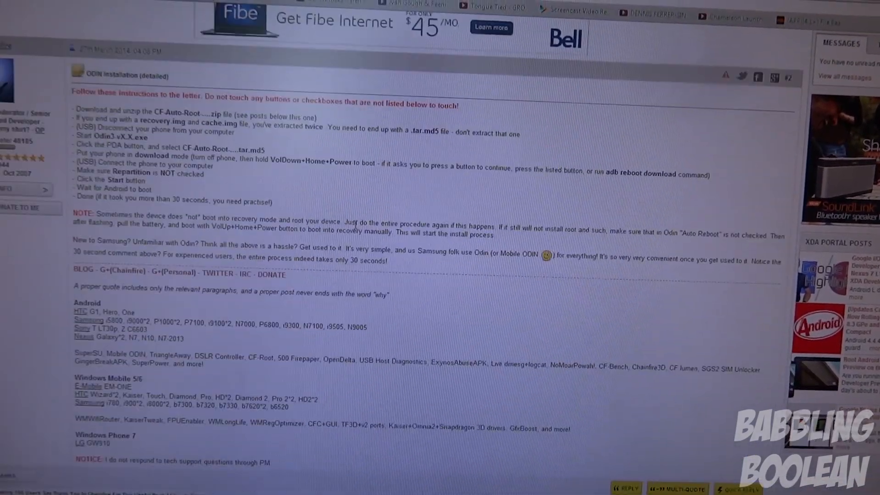